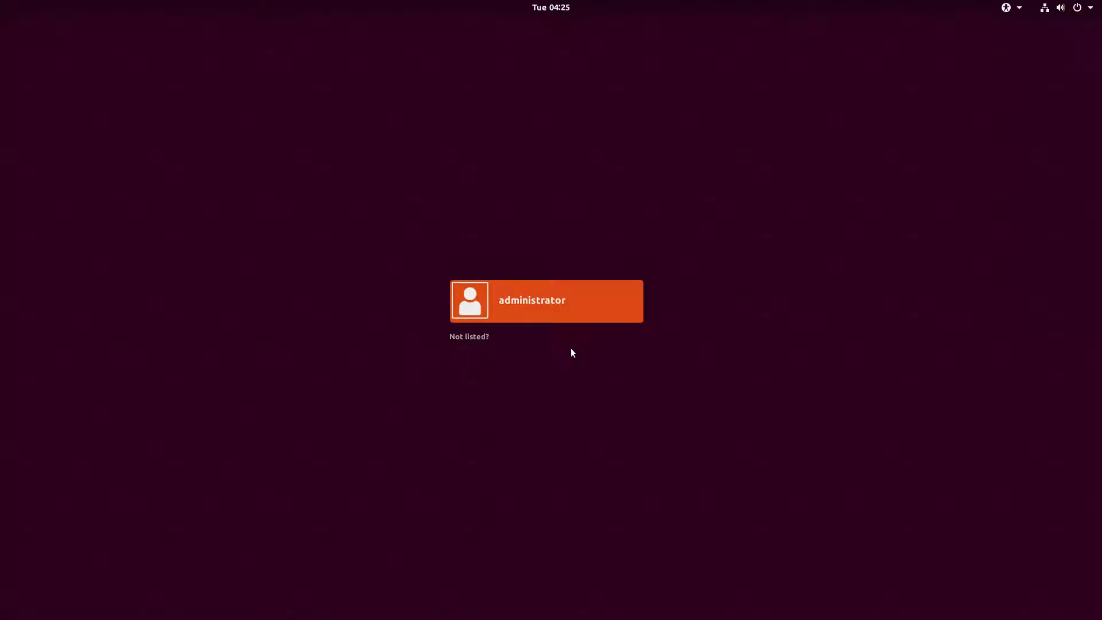
mouse_move(546, 319)
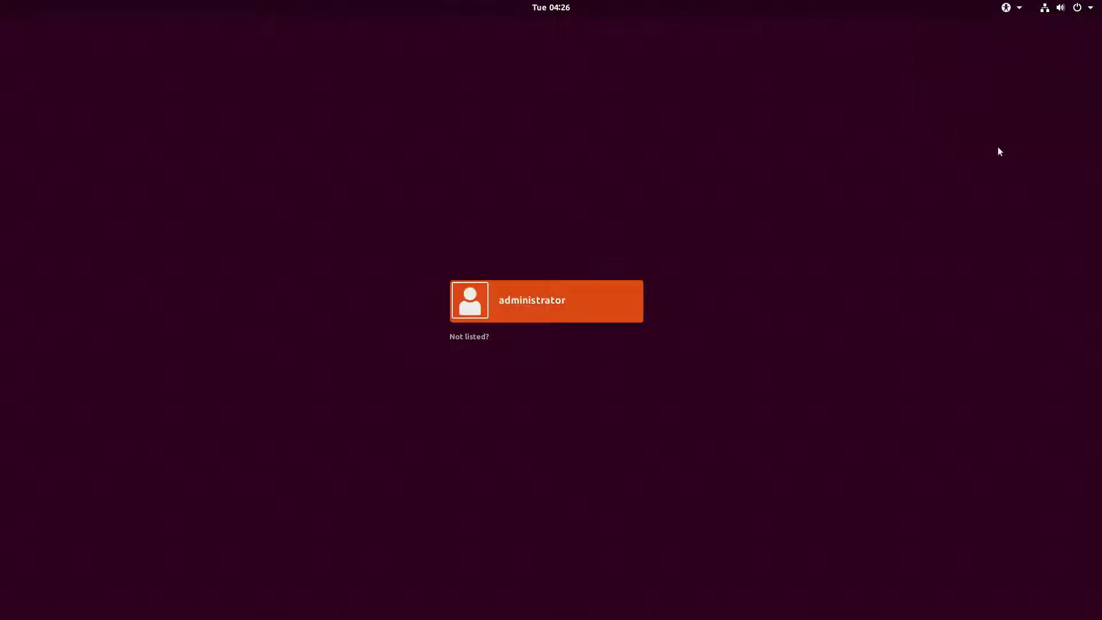
mouse_move(433, 523)
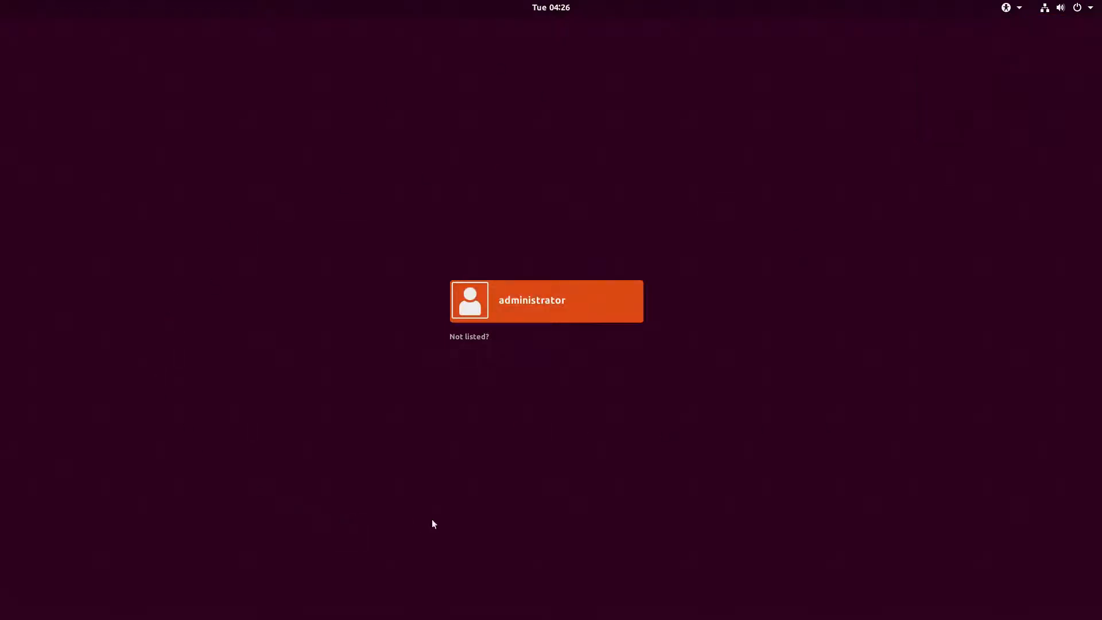
mouse_move(629, 540)
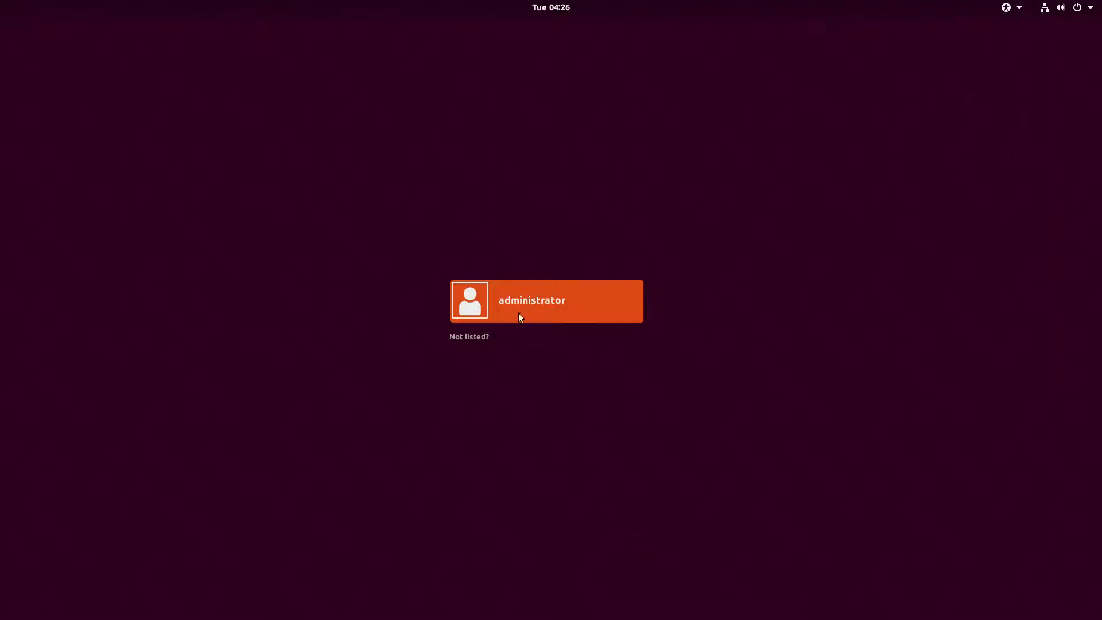
Sign in as administrator by entering the password and confirming.
left_click(531, 301)
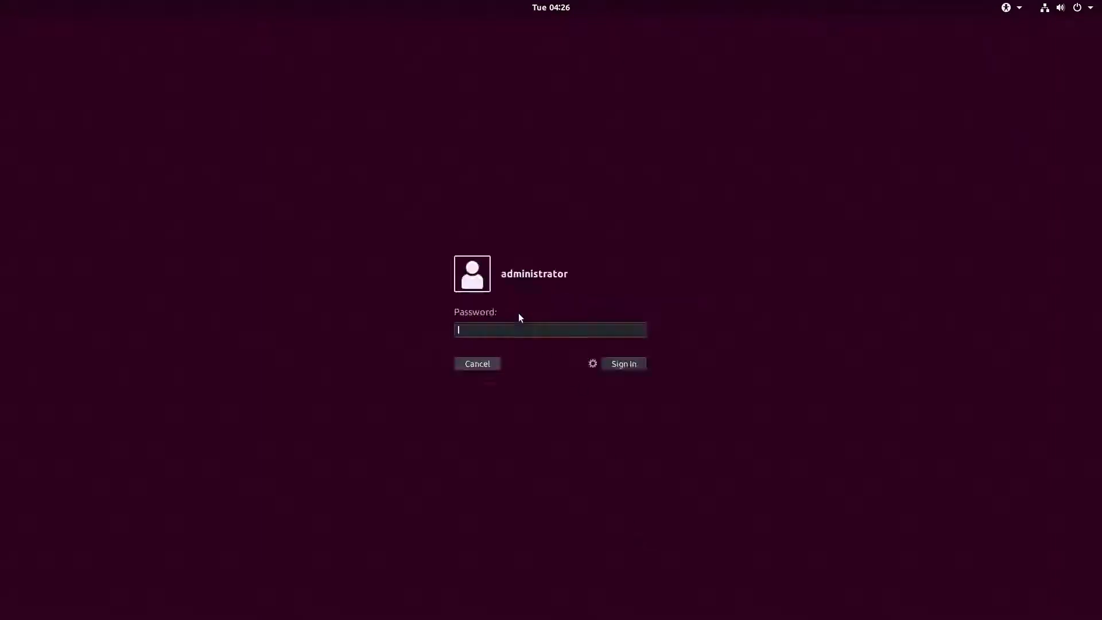
type("password")
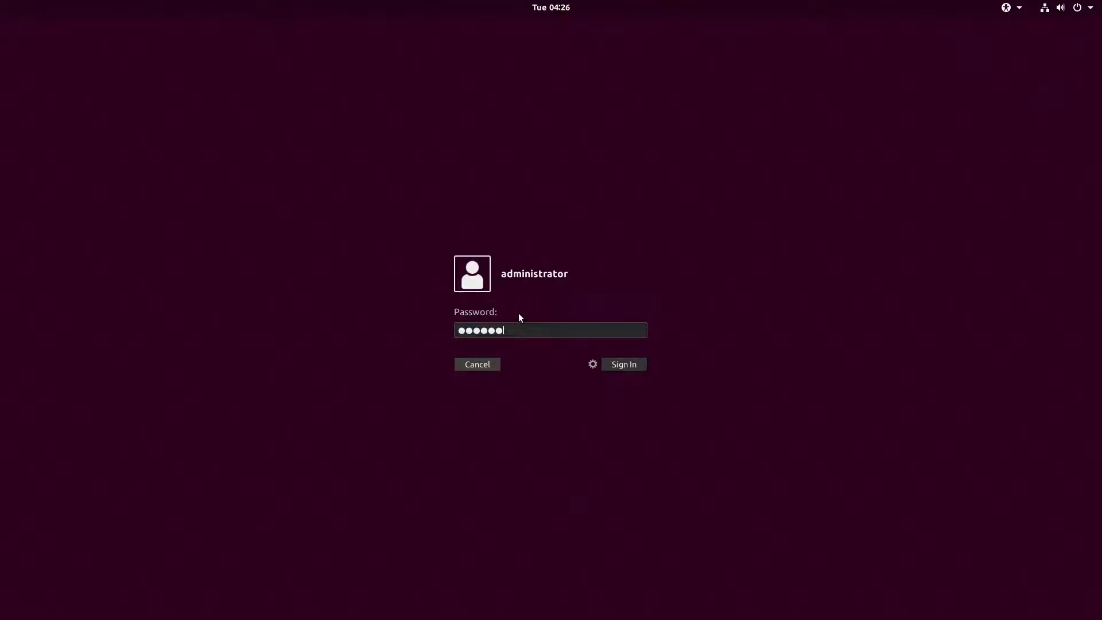
left_click(625, 364)
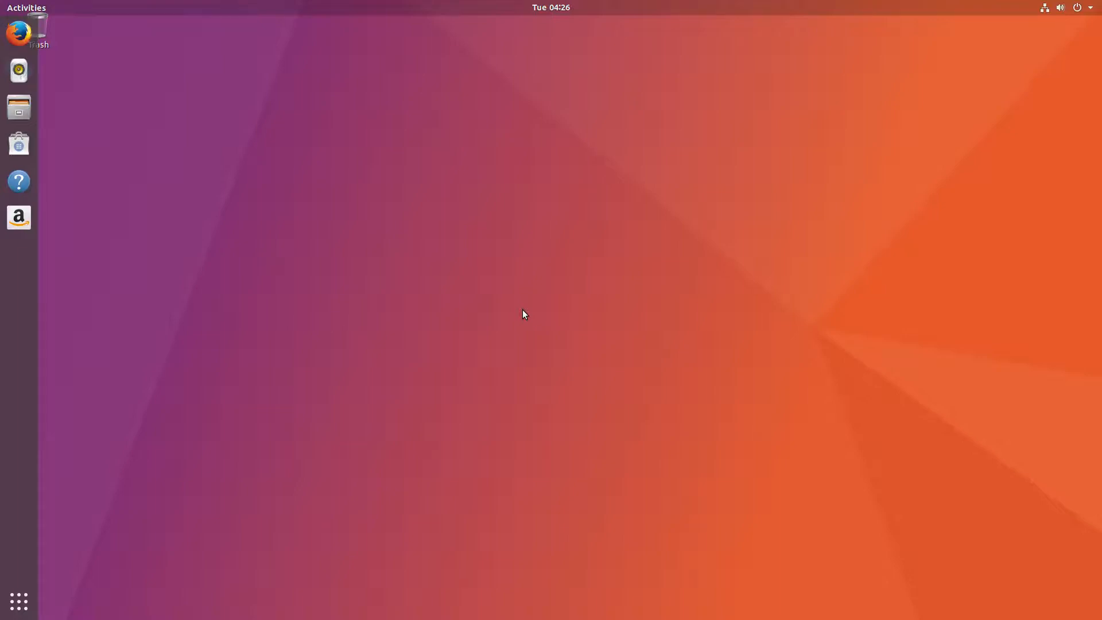
mouse_move(617, 12)
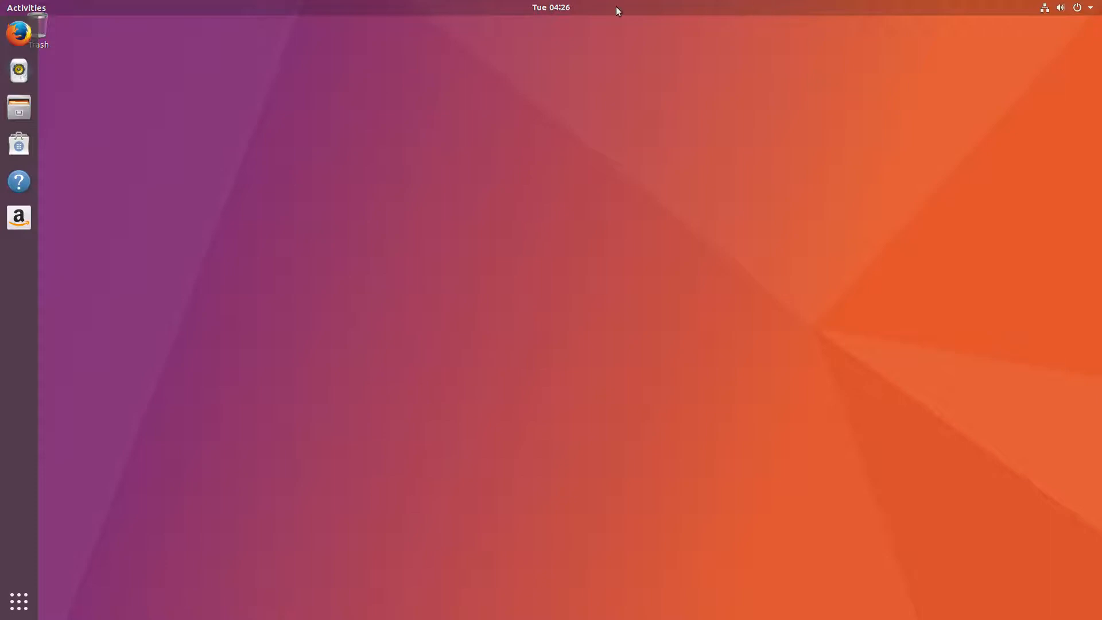
mouse_move(689, 12)
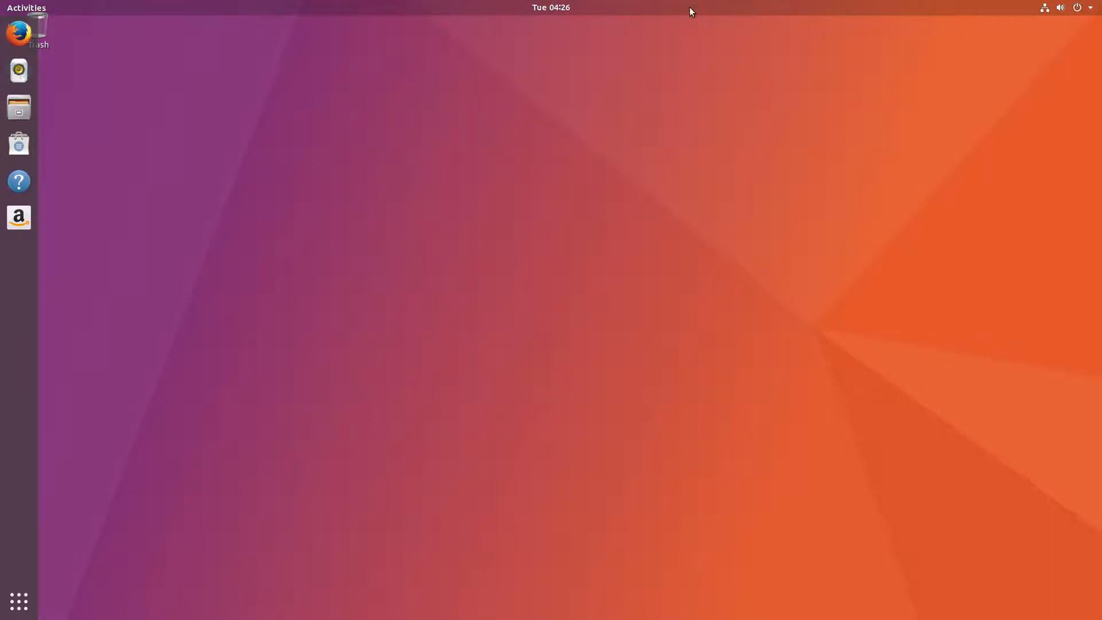
mouse_move(755, 9)
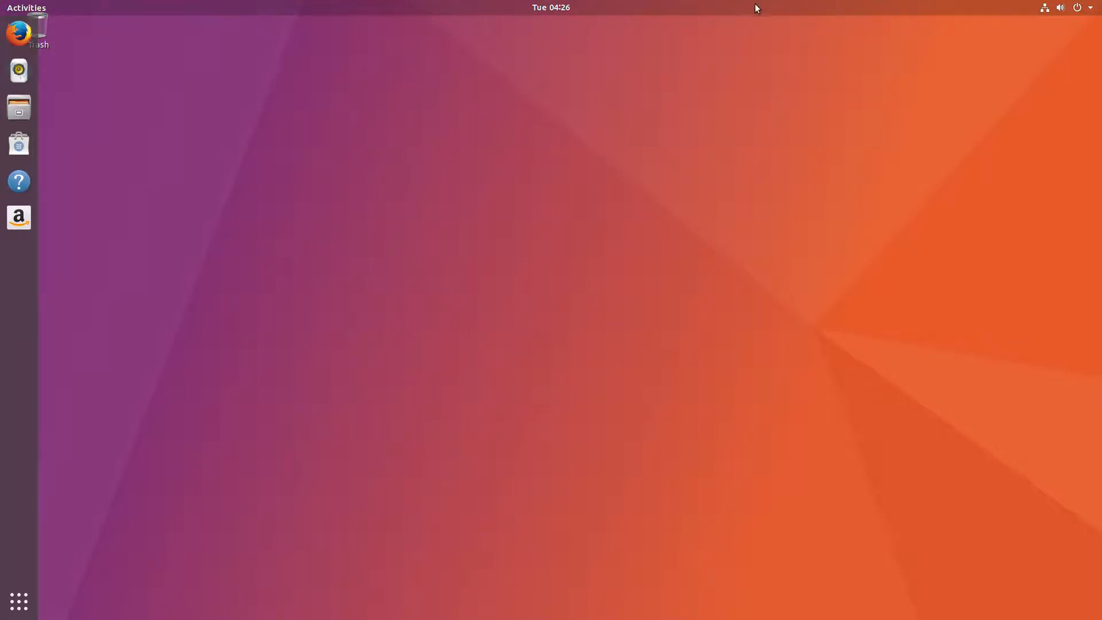
mouse_move(30, 88)
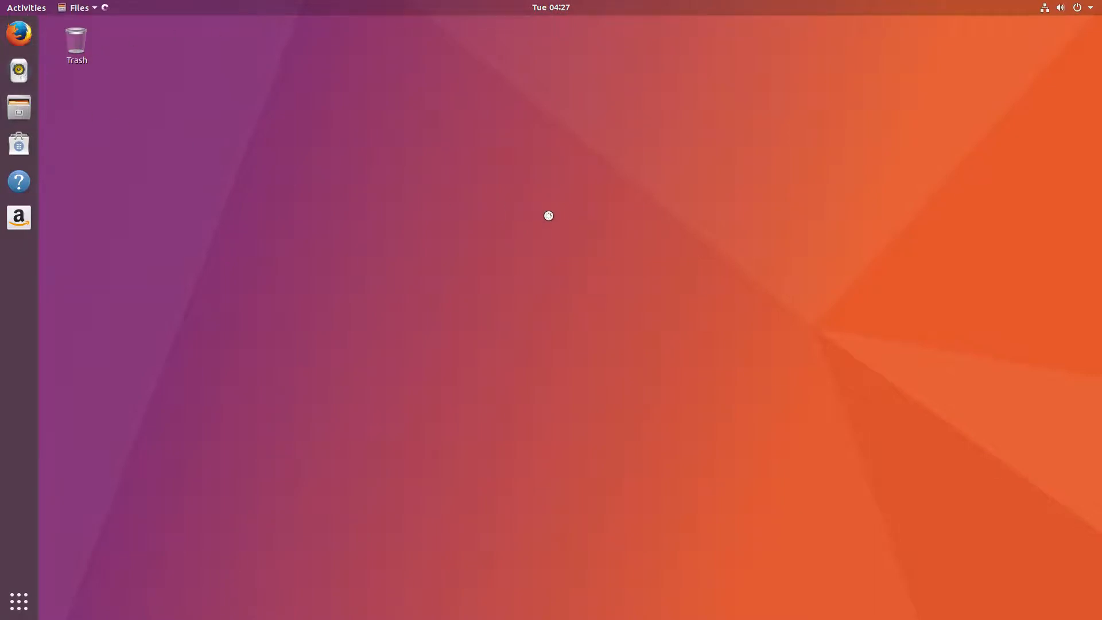
Launch Files from the dock, maximize it and nudge the volume slider in the system menu.
left_click(19, 108)
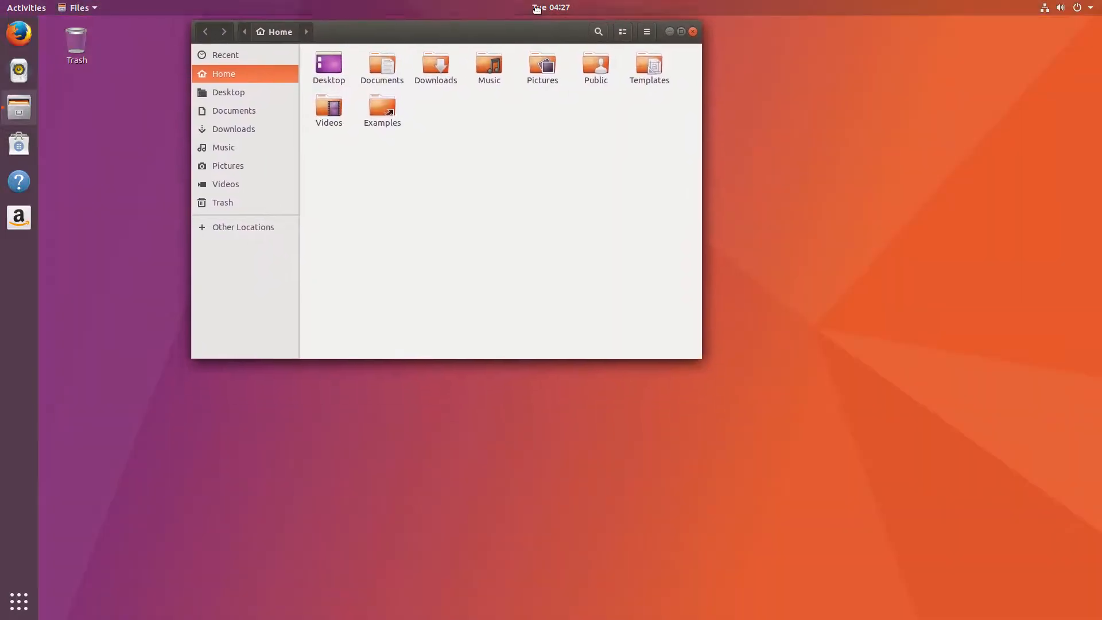
left_click(679, 32)
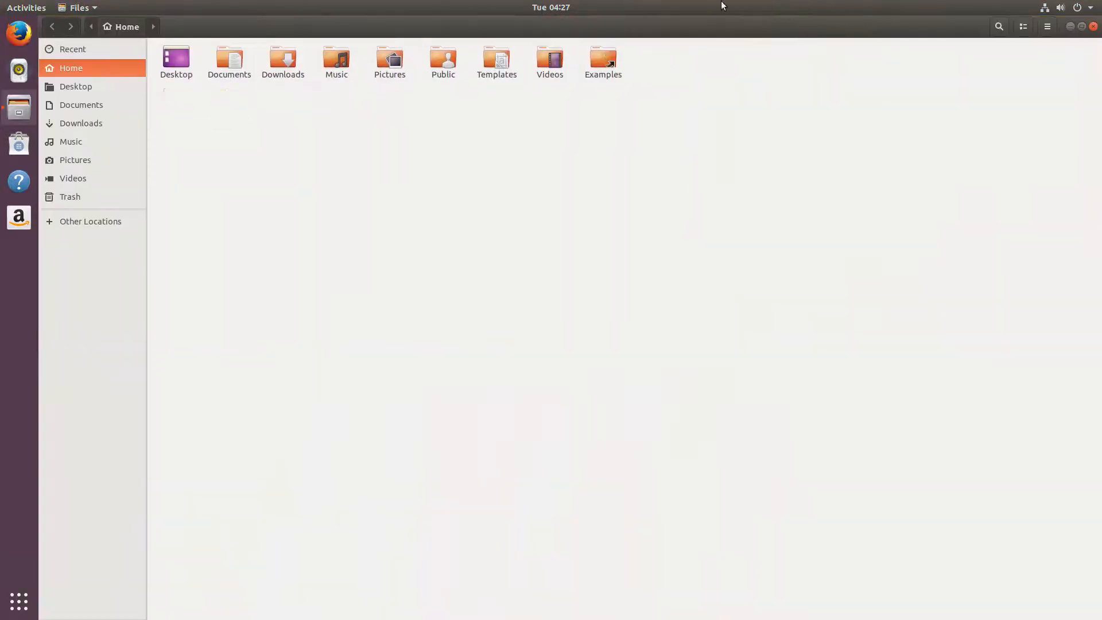
mouse_move(605, 19)
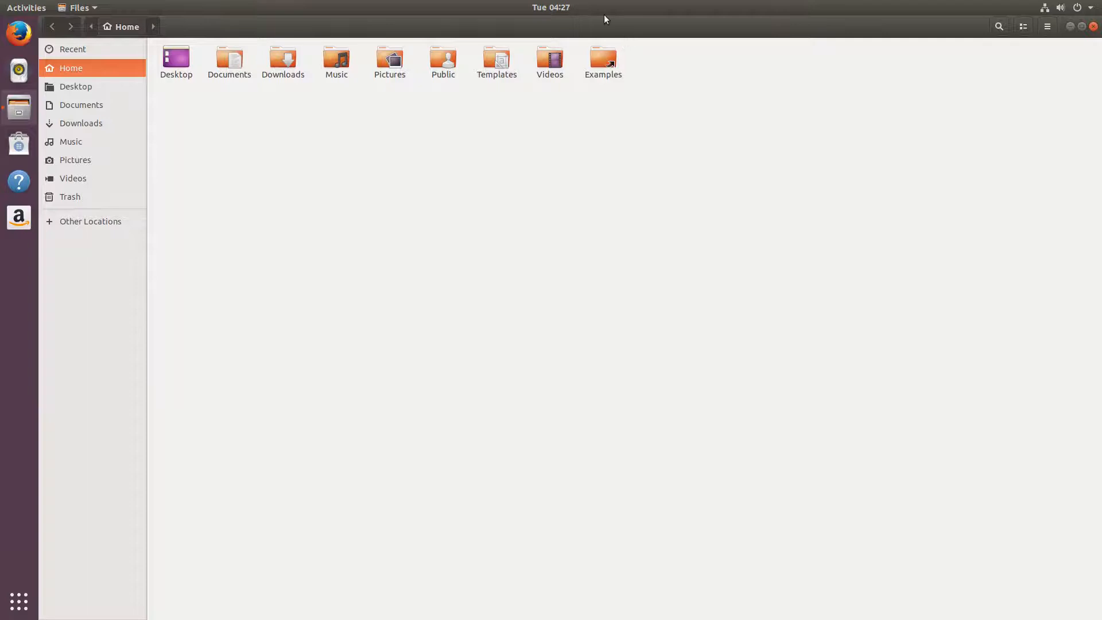
mouse_move(711, 21)
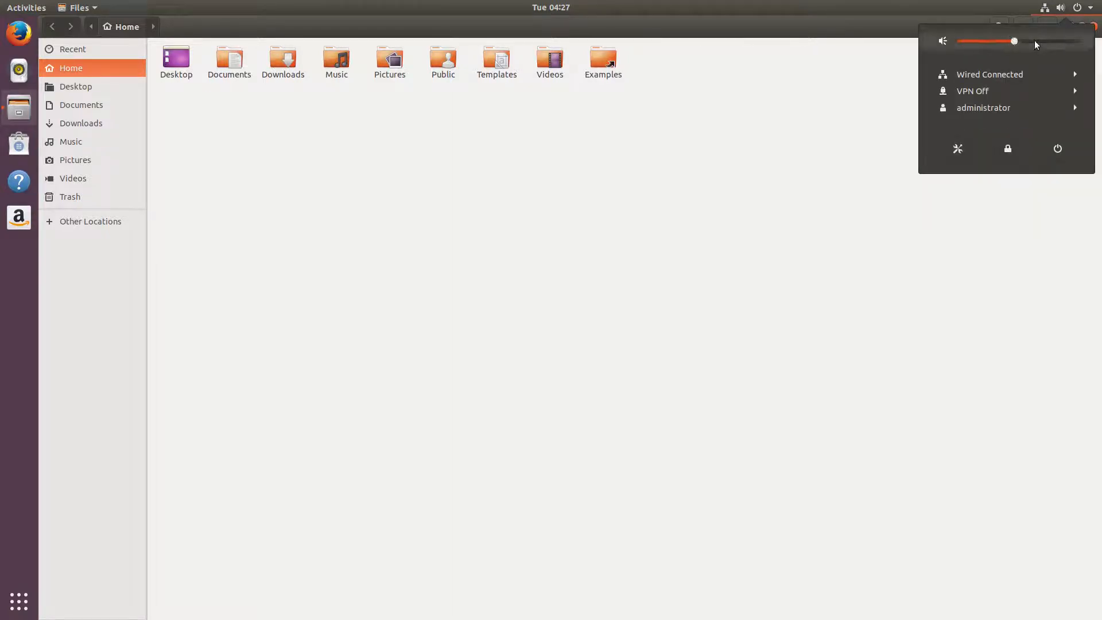
left_click_drag(1014, 42, 1031, 42)
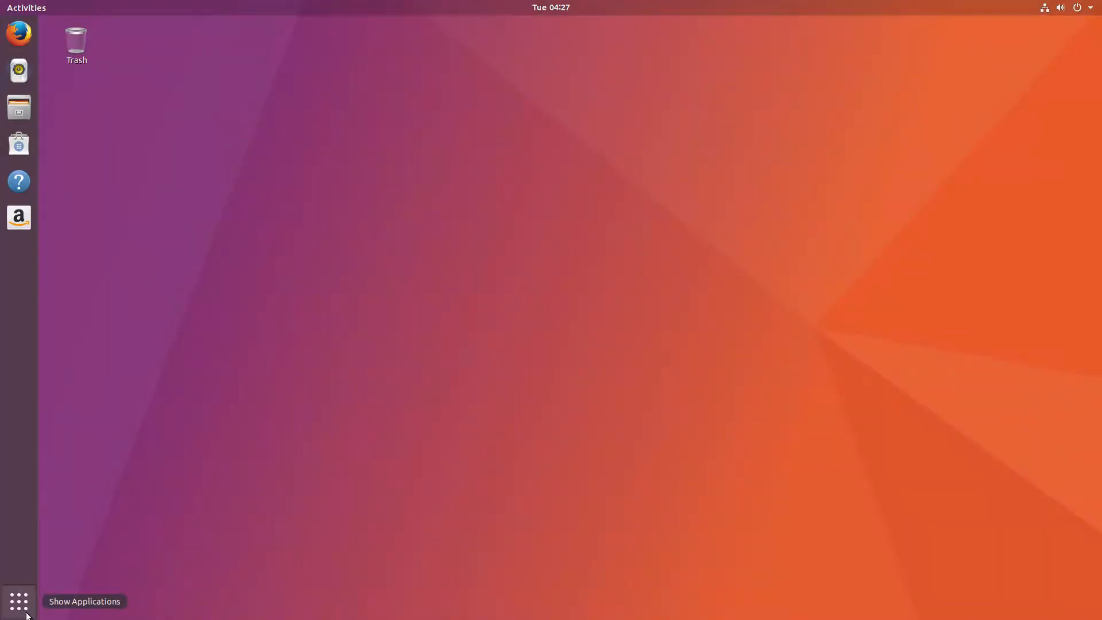
Show the application grid, switching from Frequent back to the All view.
left_click(18, 602)
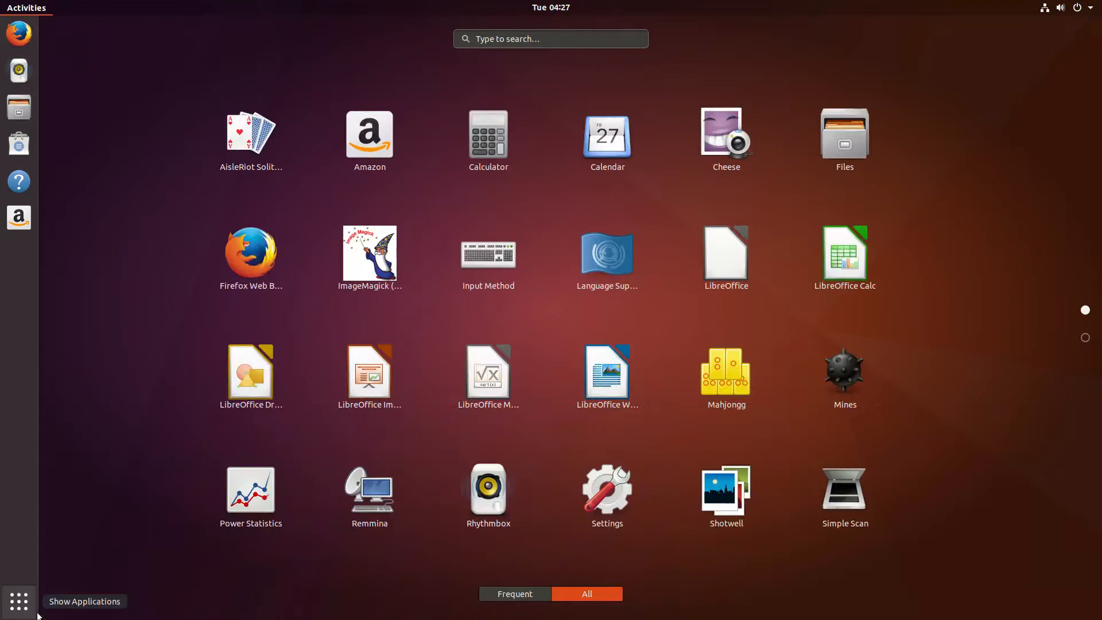
left_click(514, 594)
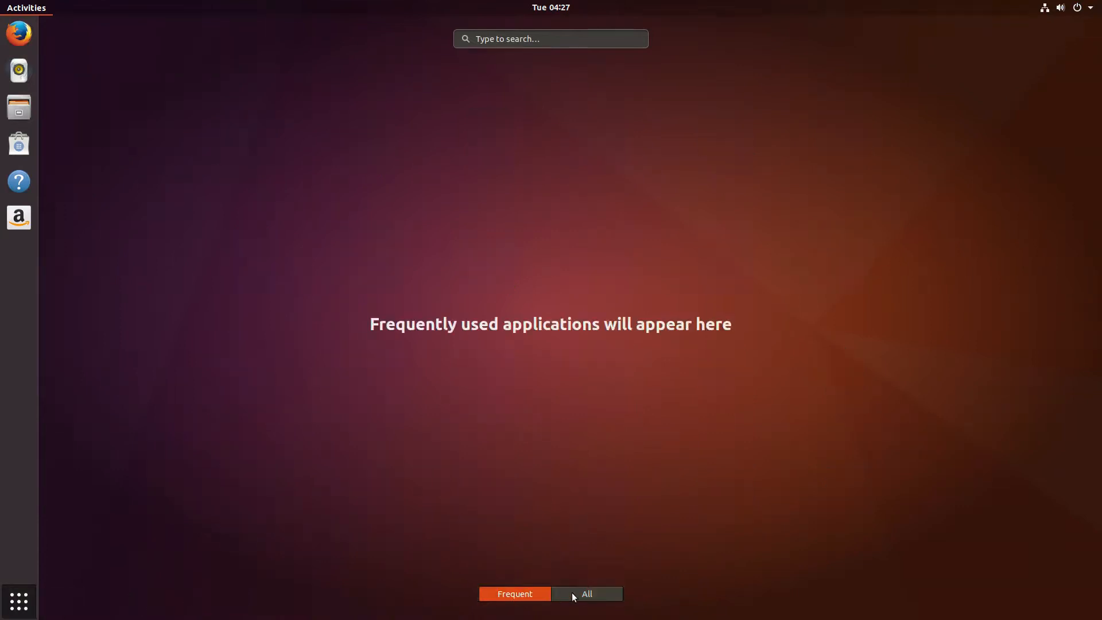
left_click(587, 594)
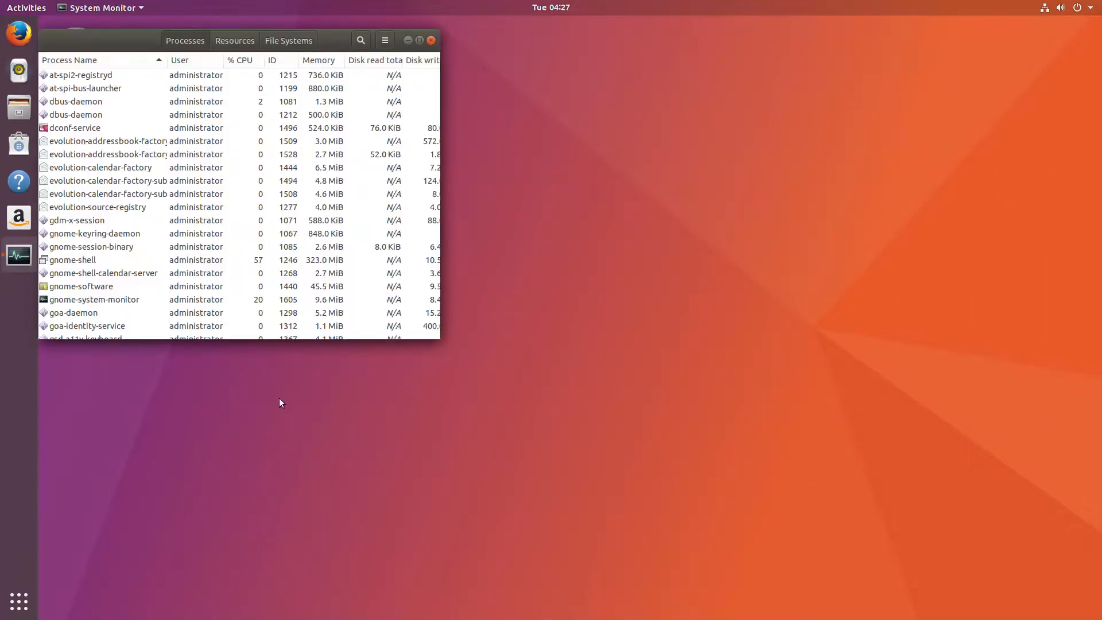
View System Monitor's Resources graphs, then return to the application grid.
left_click(235, 40)
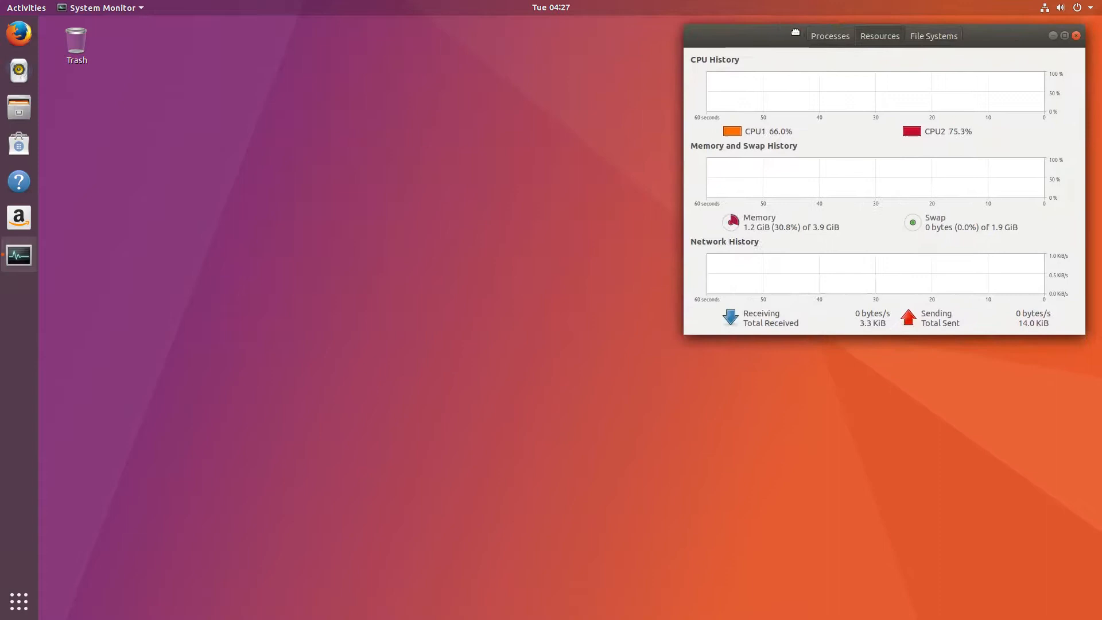
mouse_move(562, 137)
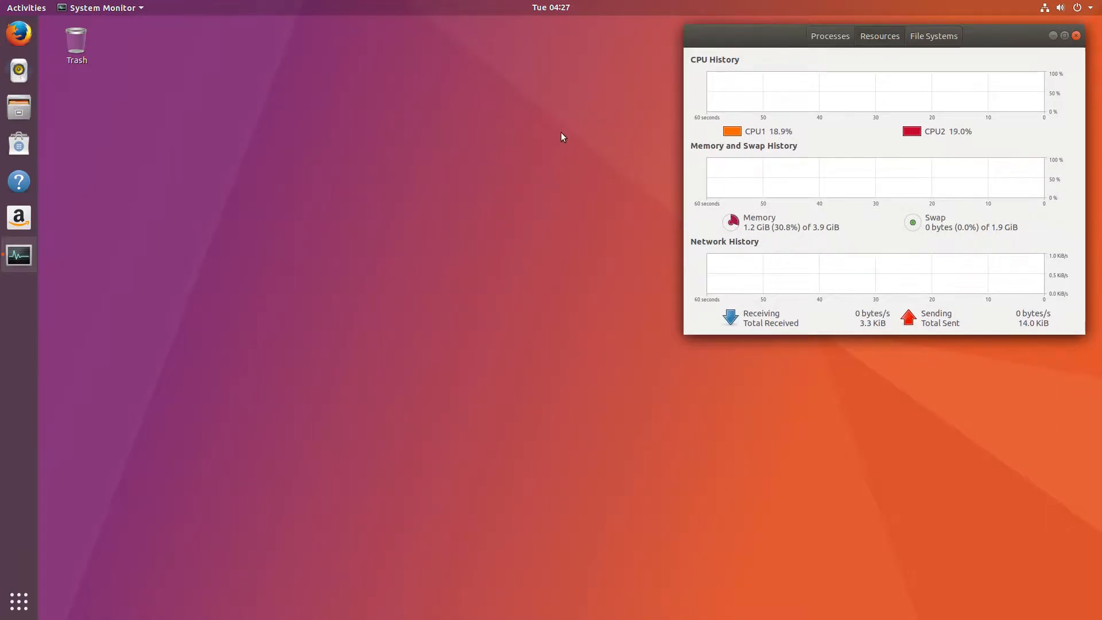
mouse_move(557, 140)
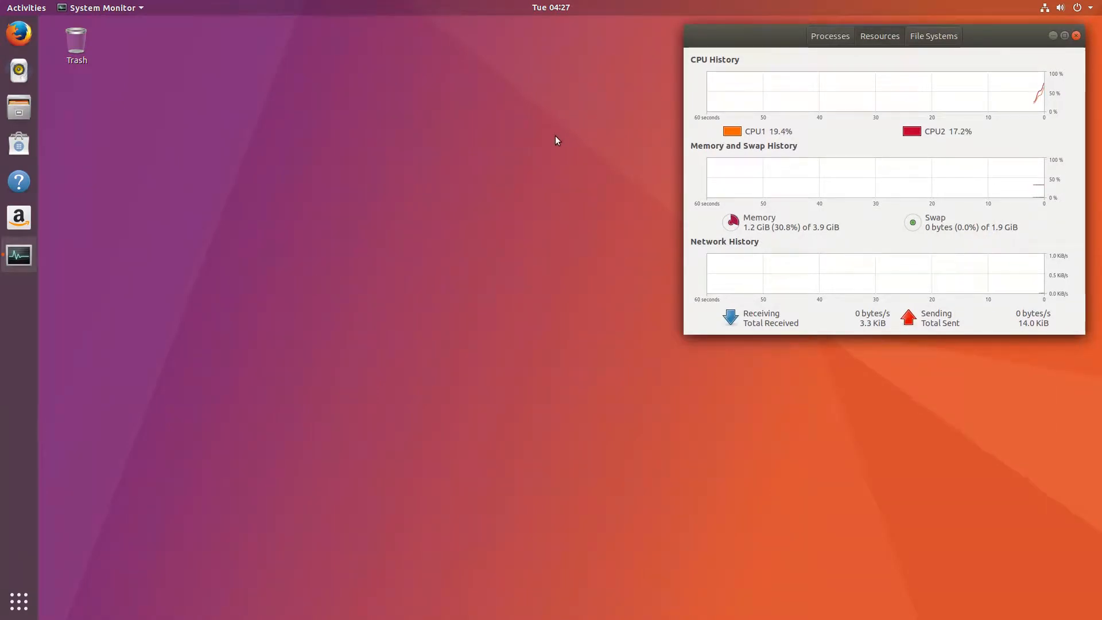
mouse_move(50, 552)
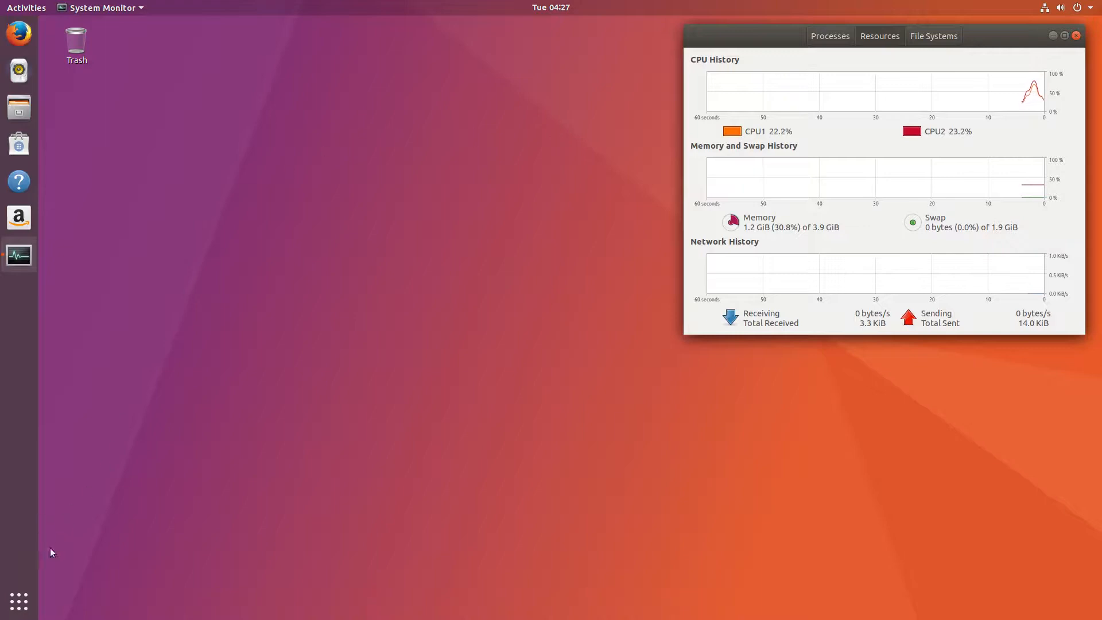
left_click(26, 7)
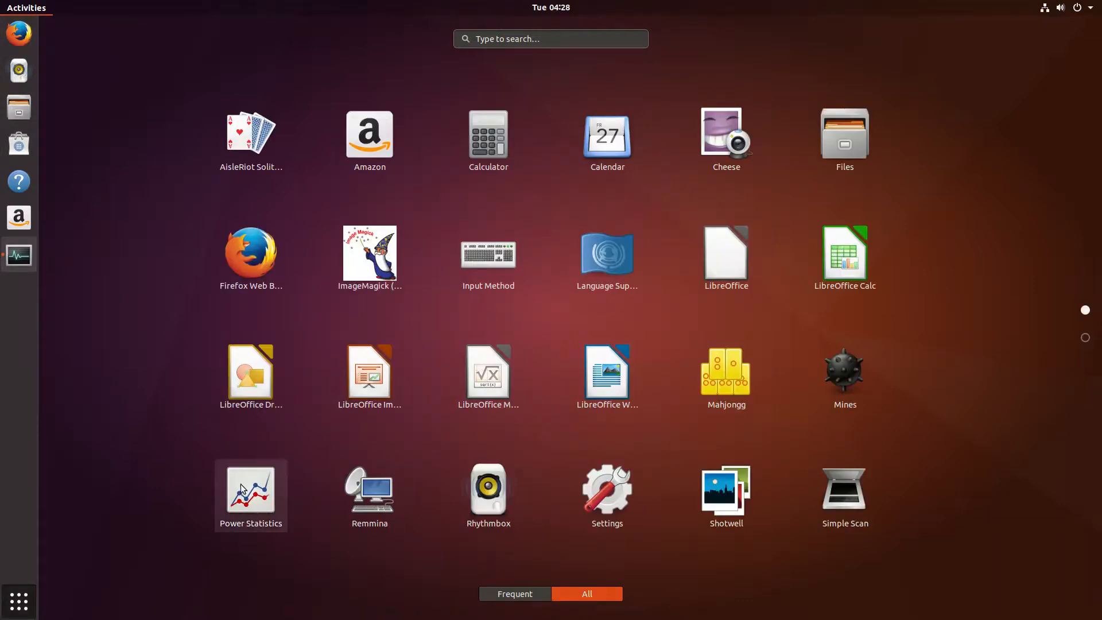
mouse_move(611, 477)
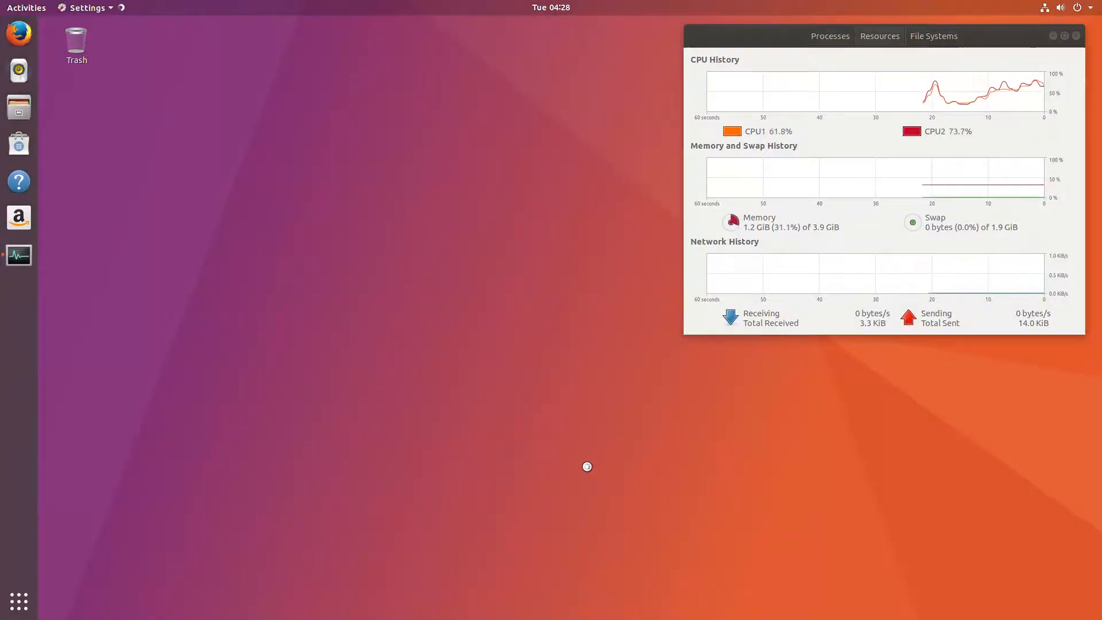
mouse_move(579, 463)
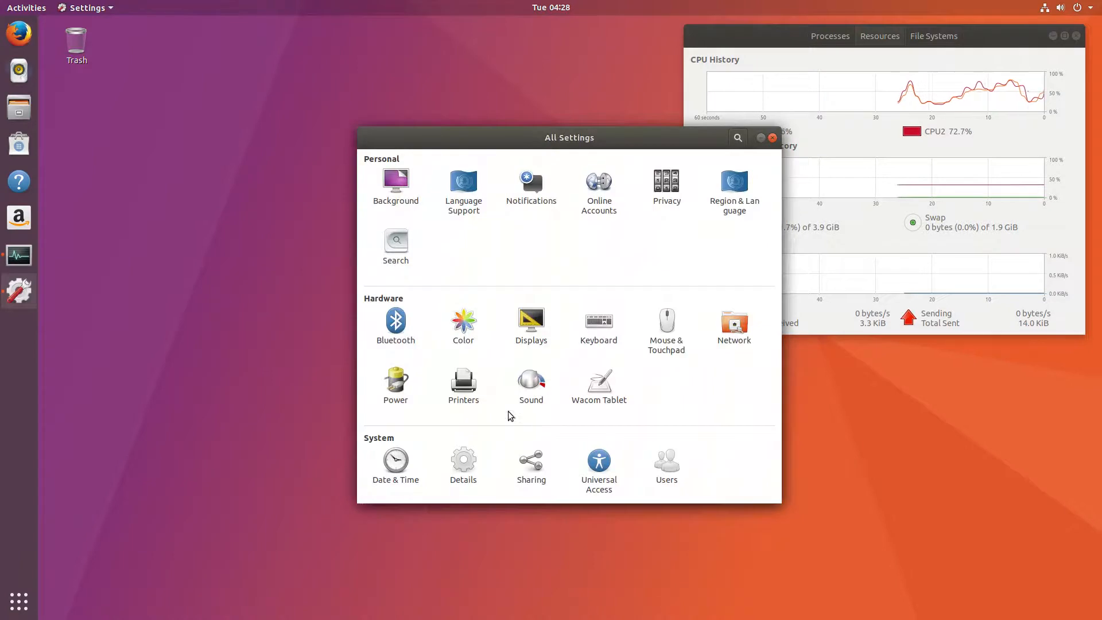
mouse_move(574, 252)
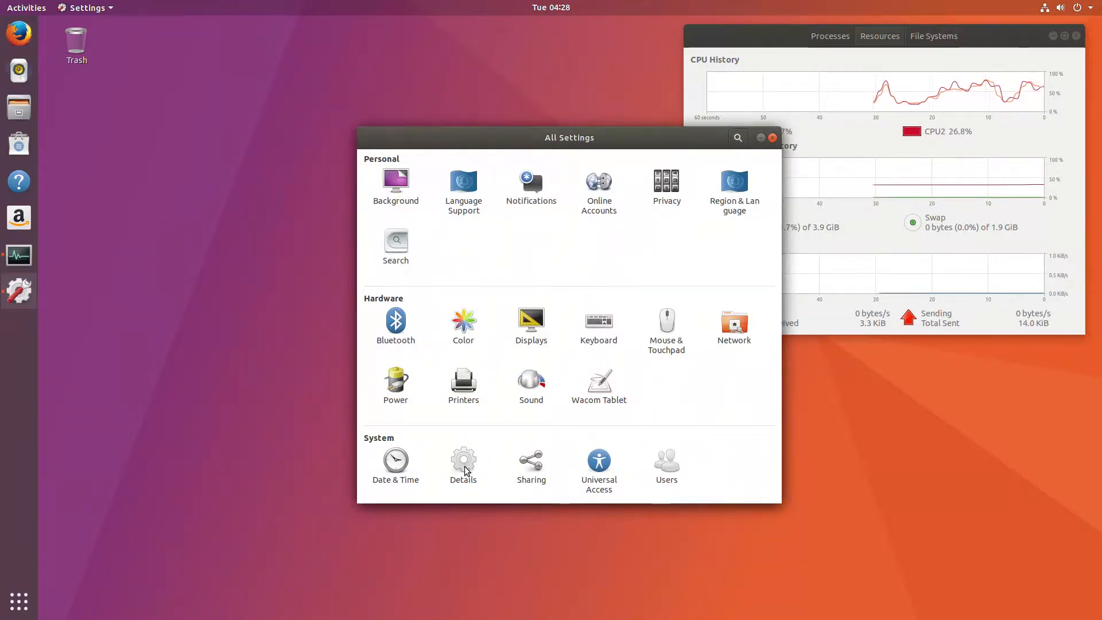
Open the Details page under Settings' System section.
left_click(464, 462)
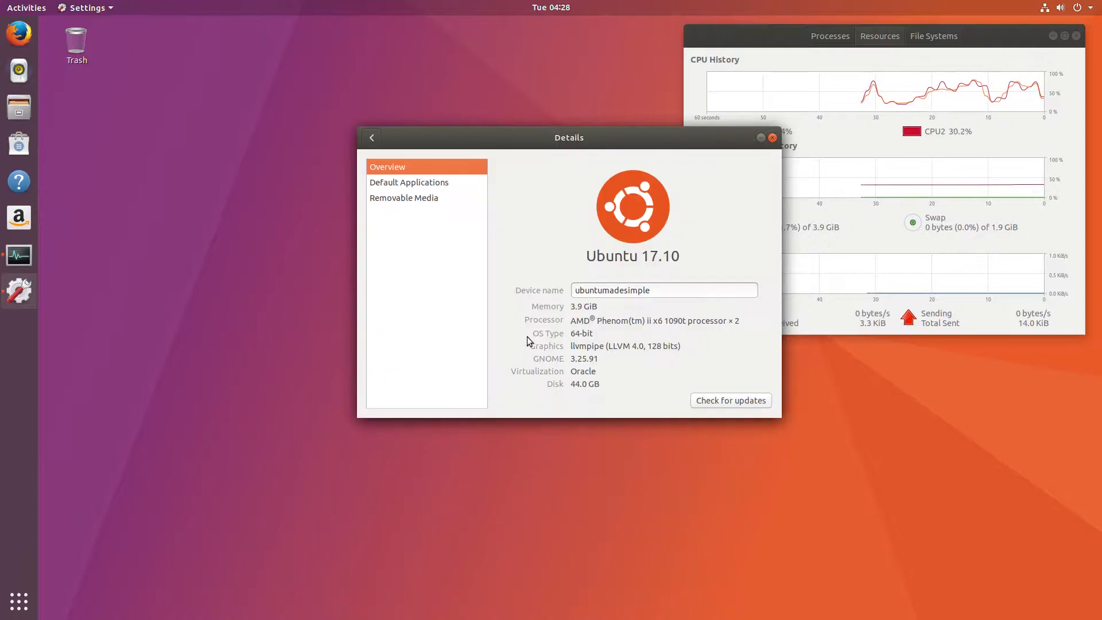
mouse_move(589, 368)
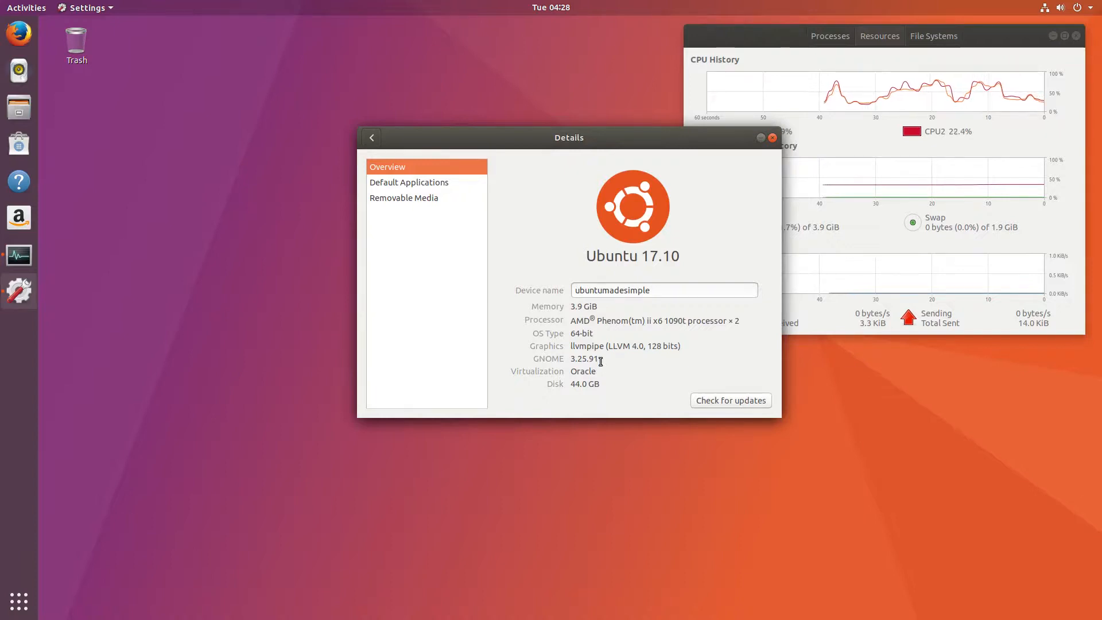
mouse_move(600, 369)
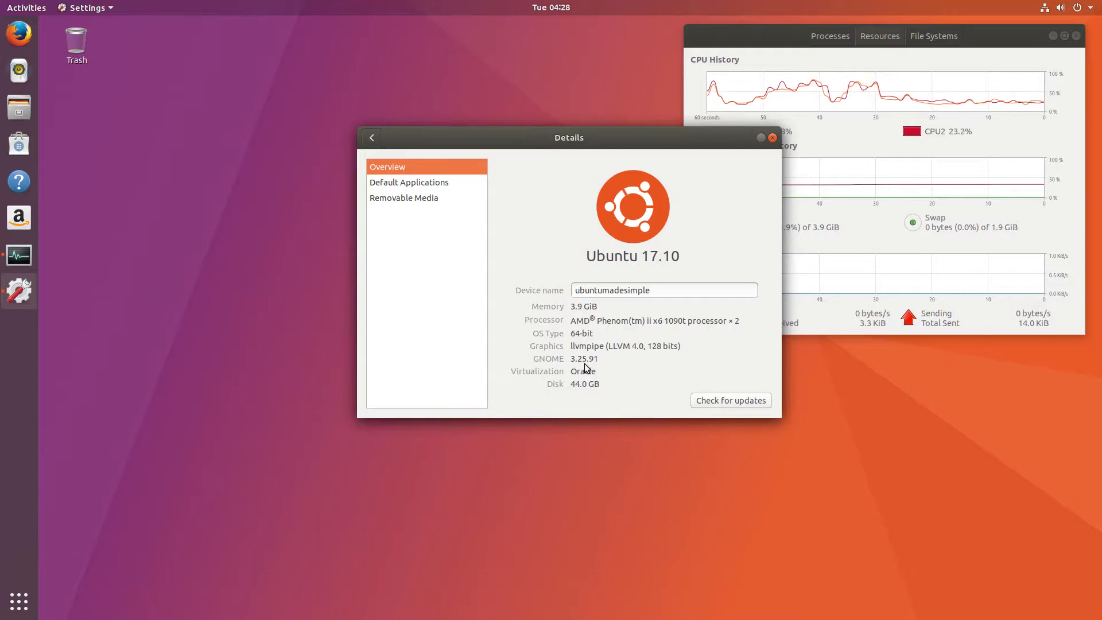
mouse_move(734, 234)
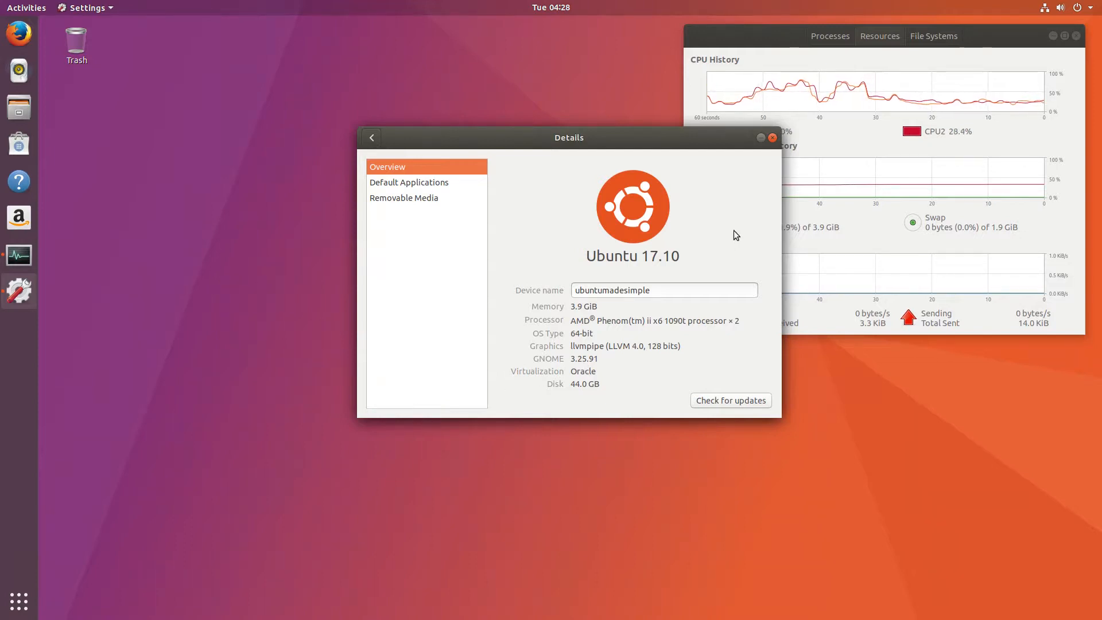
mouse_move(225, 504)
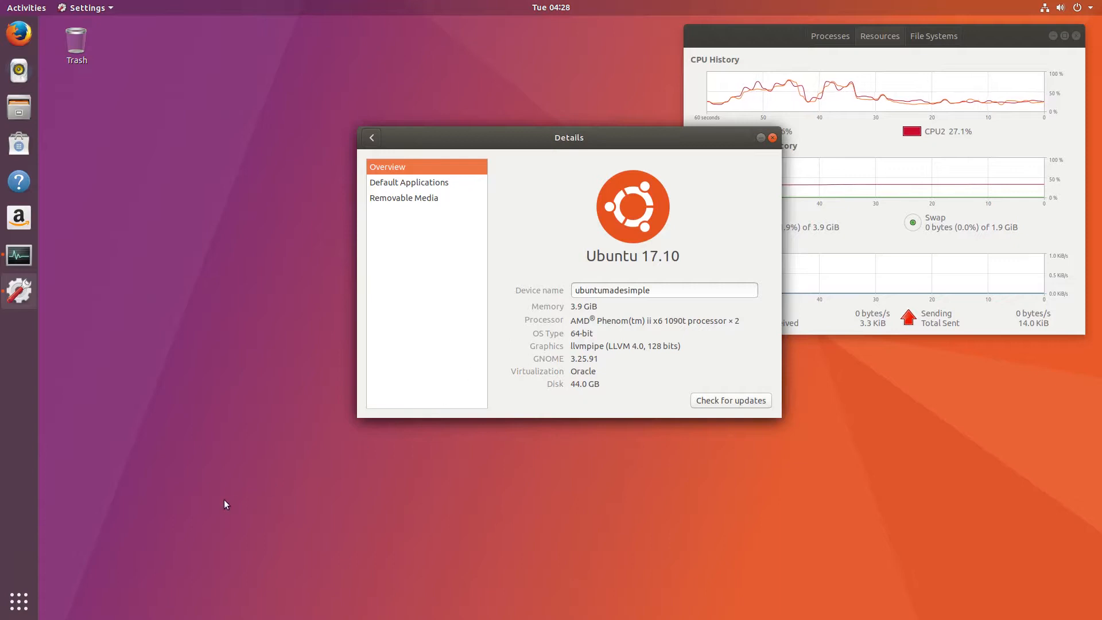
mouse_move(252, 418)
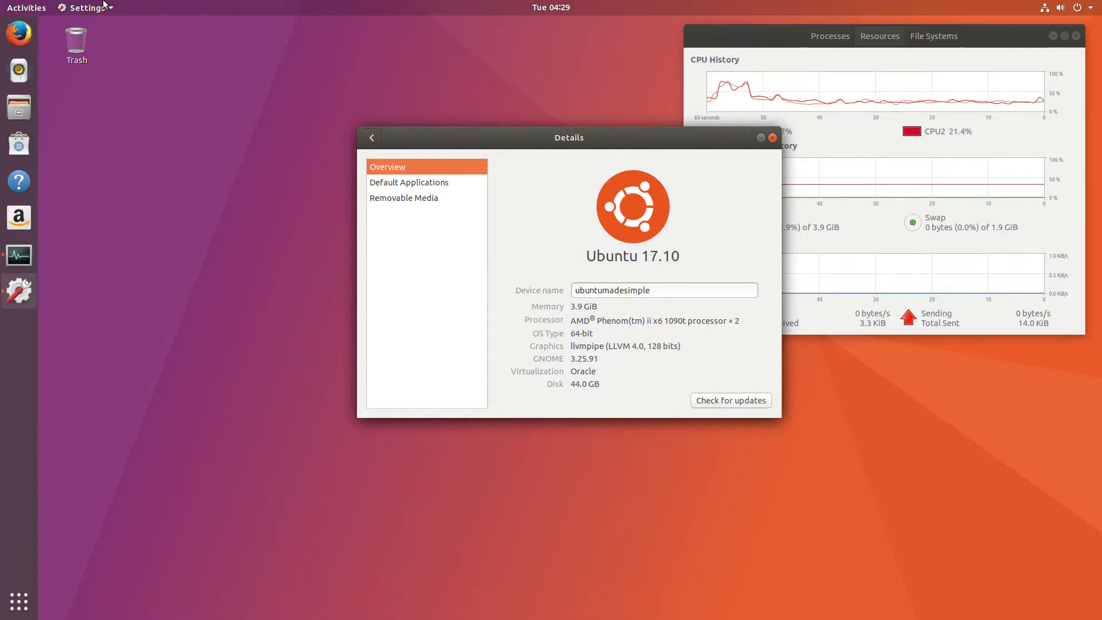
Search 'twea' in the Activities overview to find tweak applications.
left_click(26, 7)
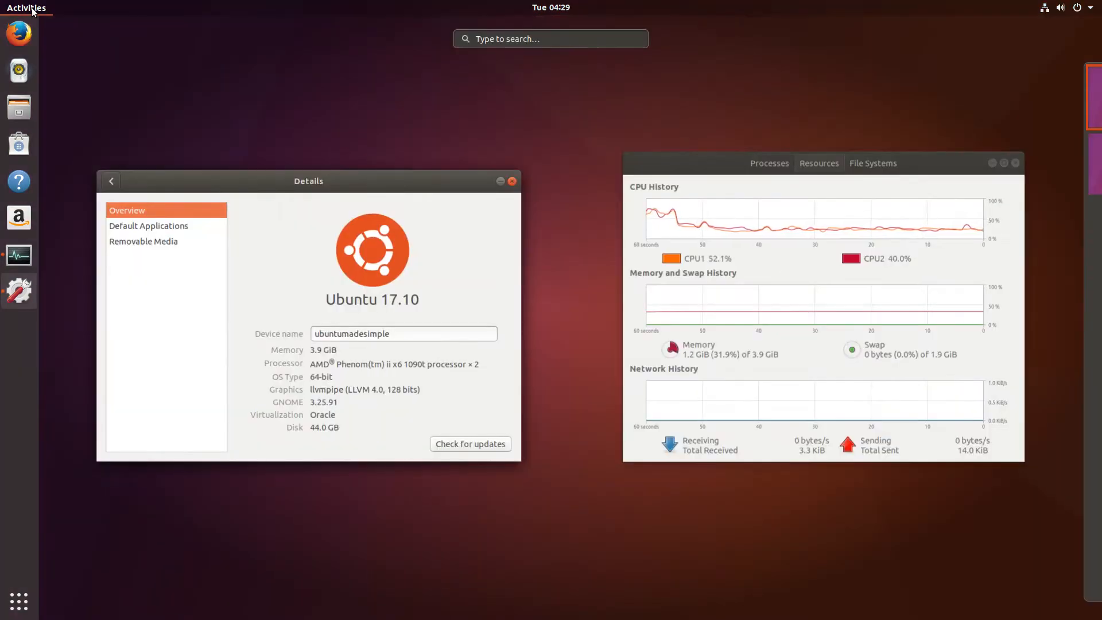
type("twe")
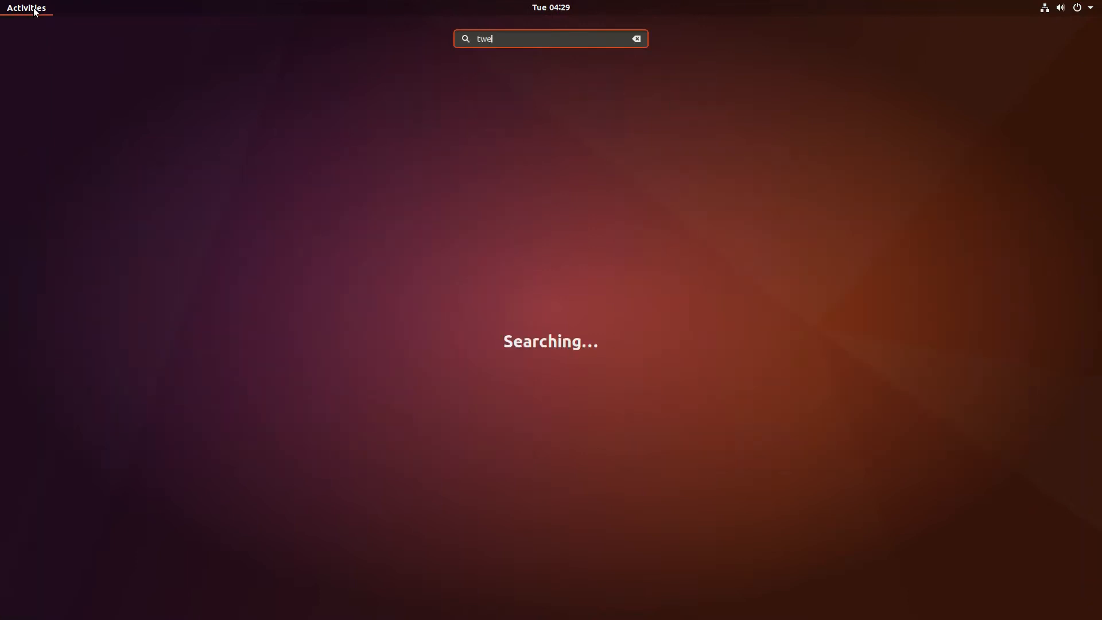
type("a")
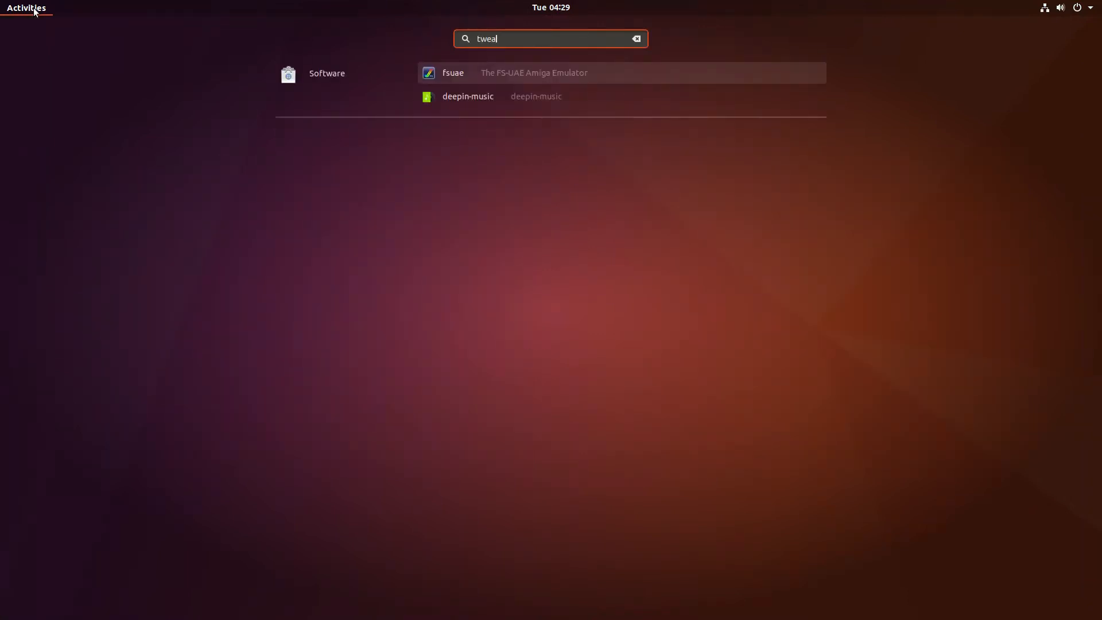
mouse_move(180, 49)
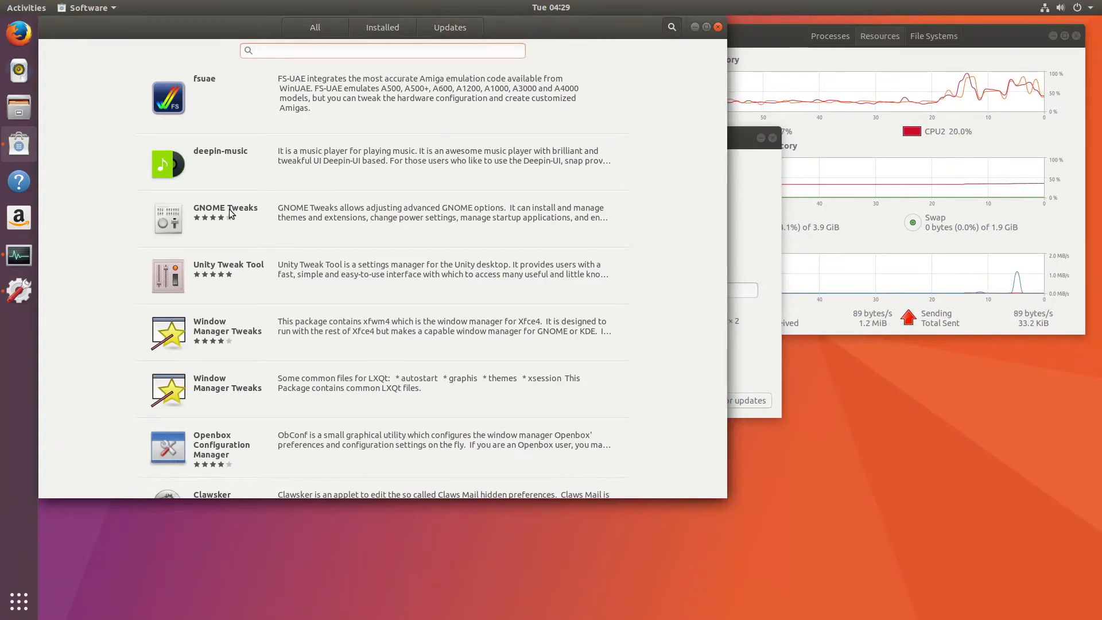
Maximize the Software window with the tweak results and show the system status menu.
left_click(383, 51)
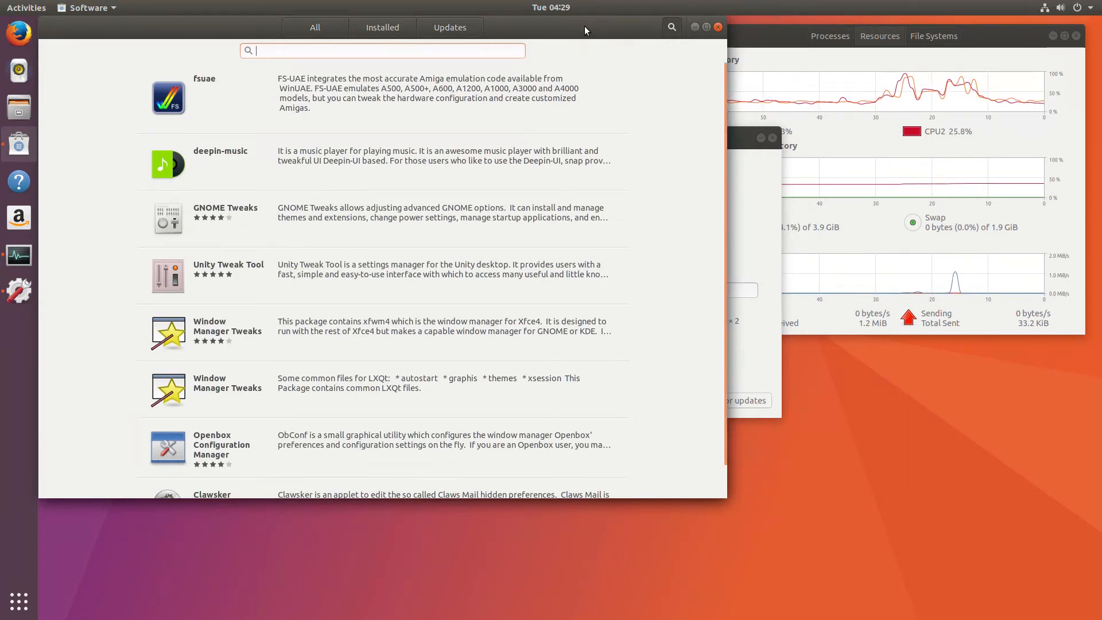
left_click_drag(584, 30, 607, 37)
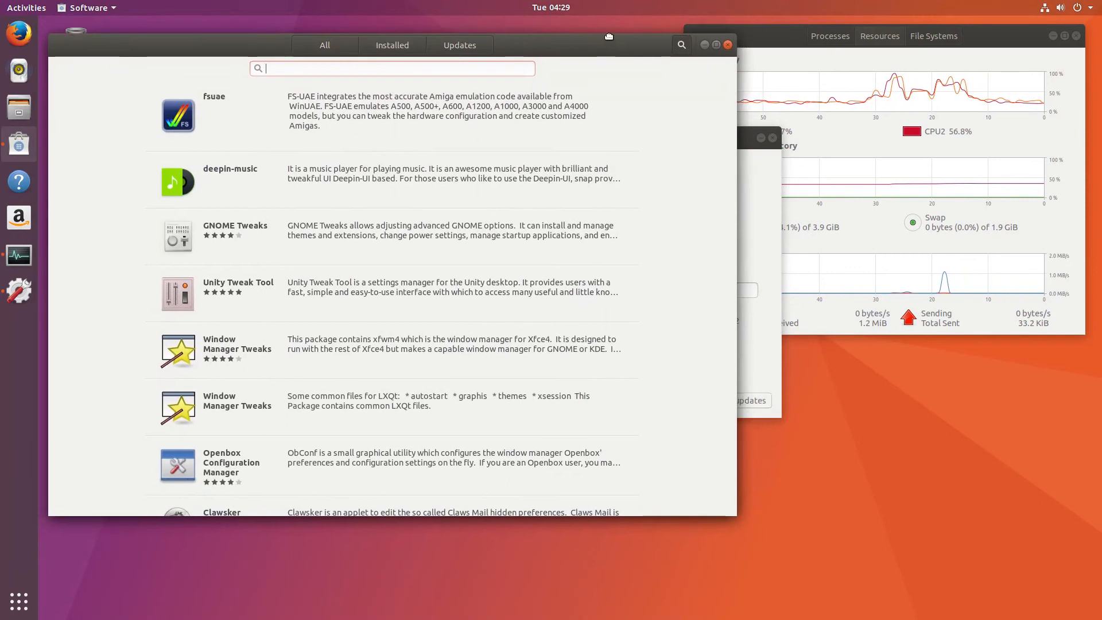
left_click(551, 6)
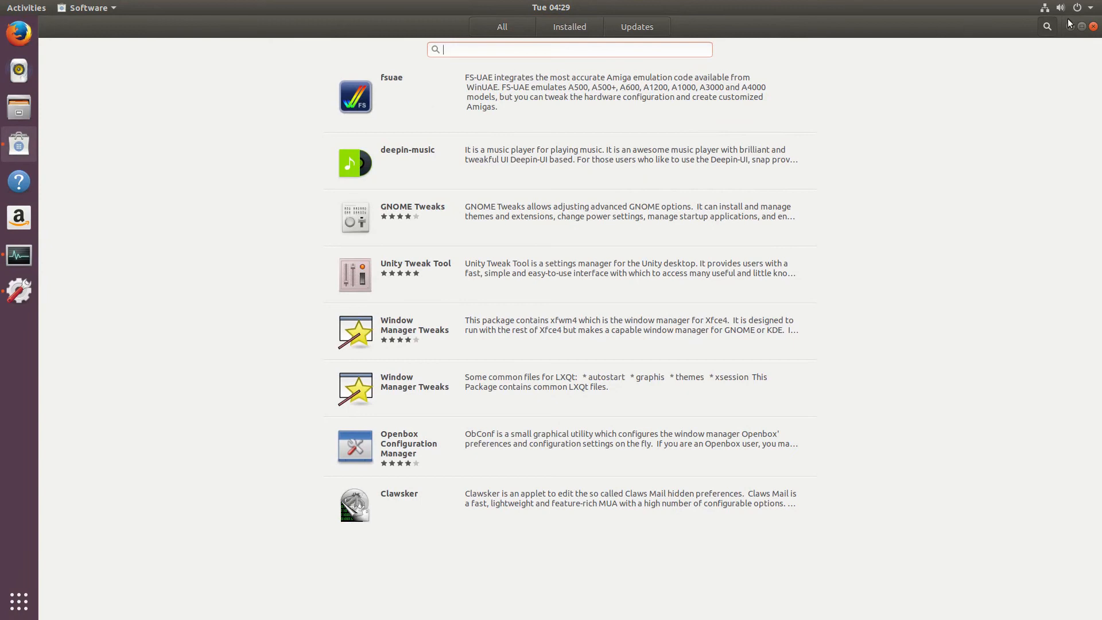
left_click(1092, 7)
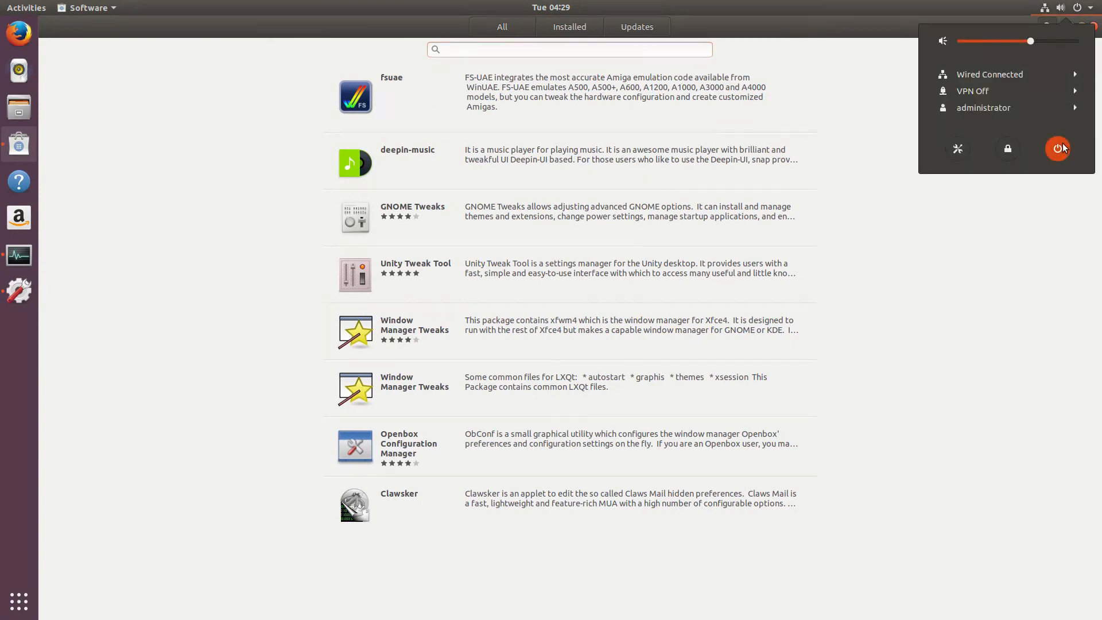